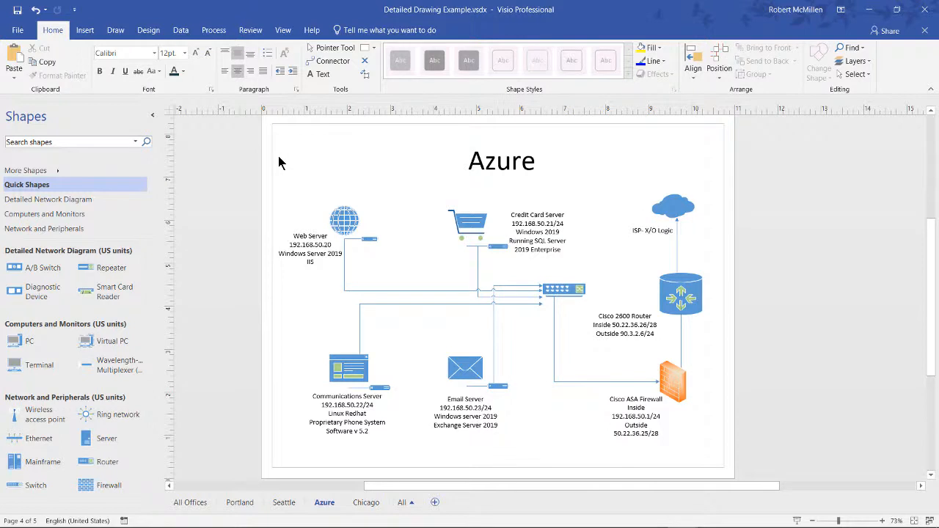
mouse_move(291, 172)
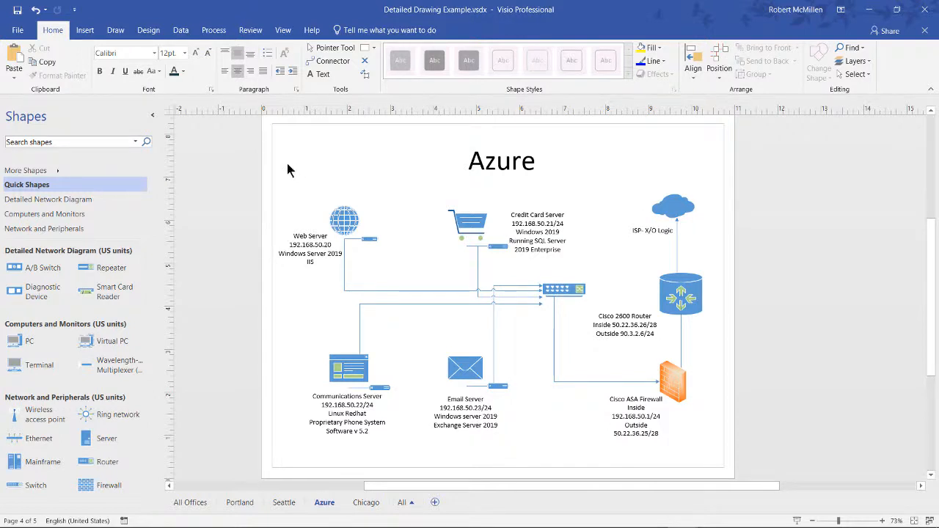
- Apply the light blue gradient background from the Design tab's Backgrounds gallery
click(148, 30)
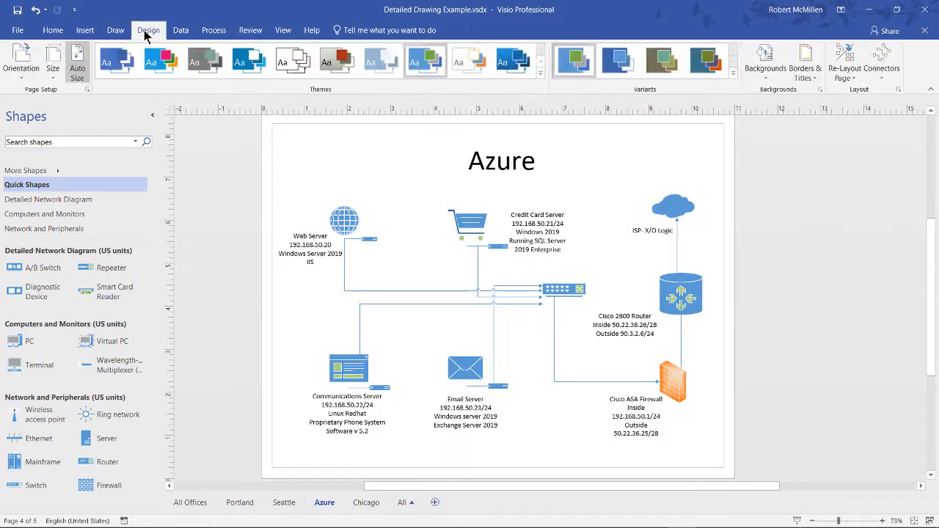
mouse_move(765, 62)
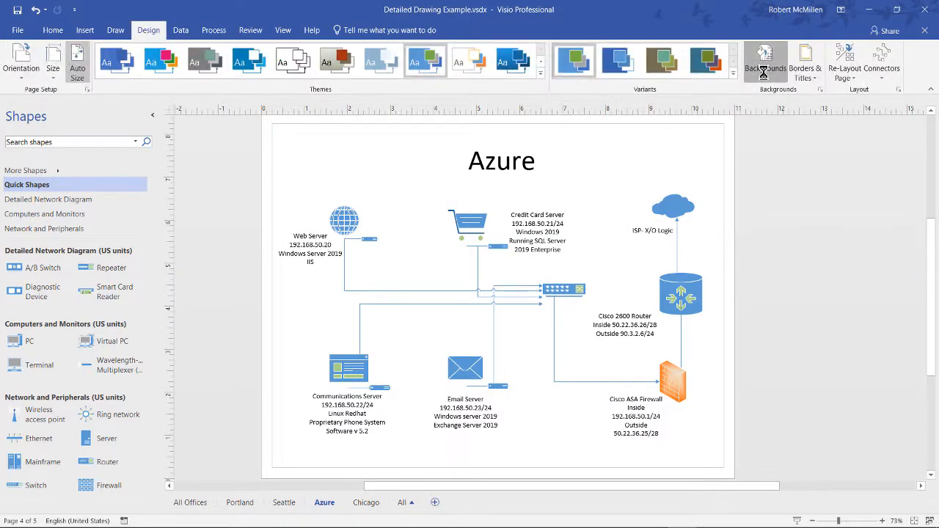
click(765, 62)
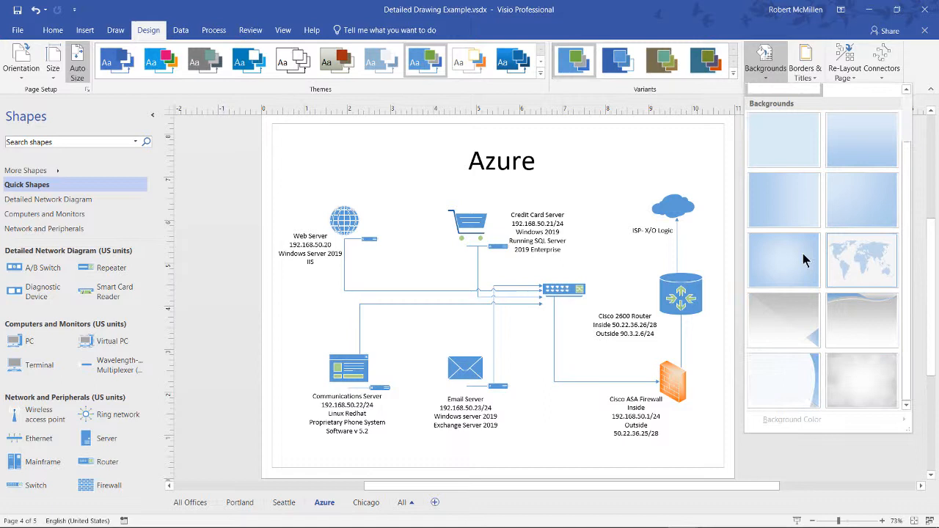
mouse_move(783, 260)
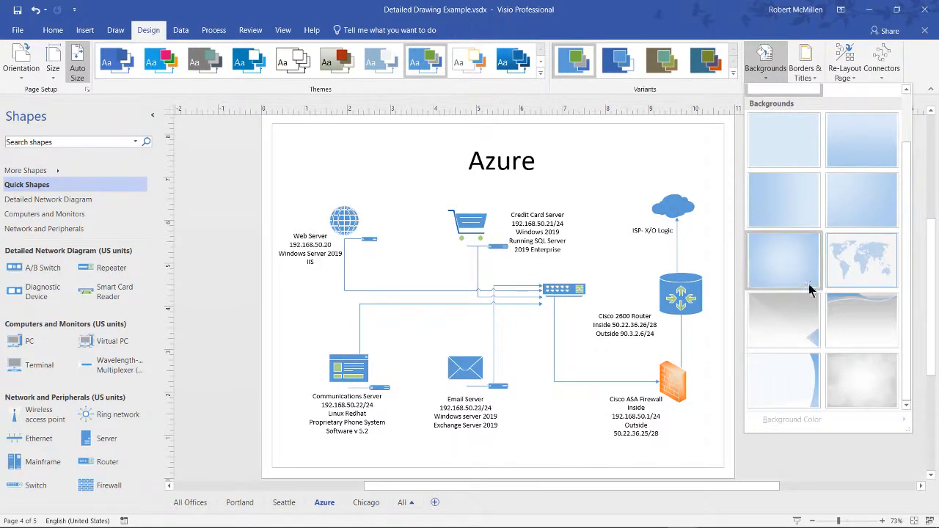
click(783, 261)
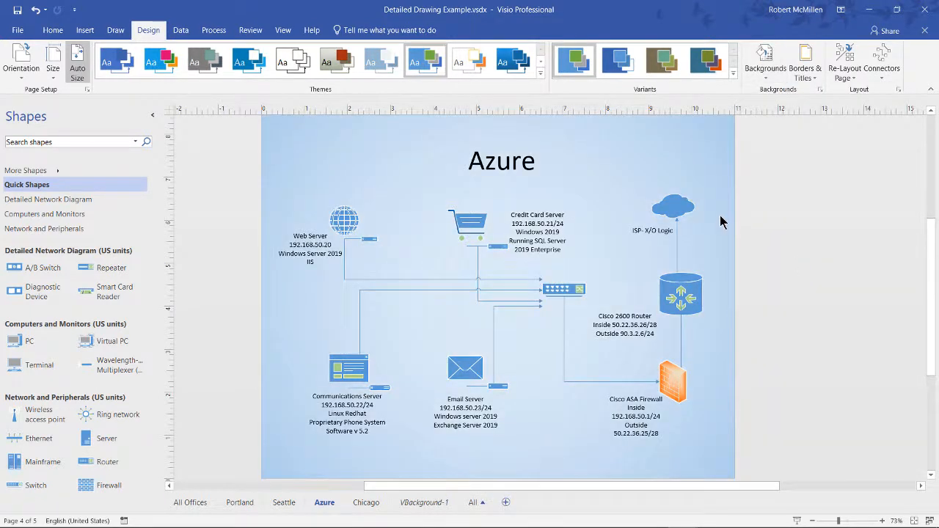
click(765, 63)
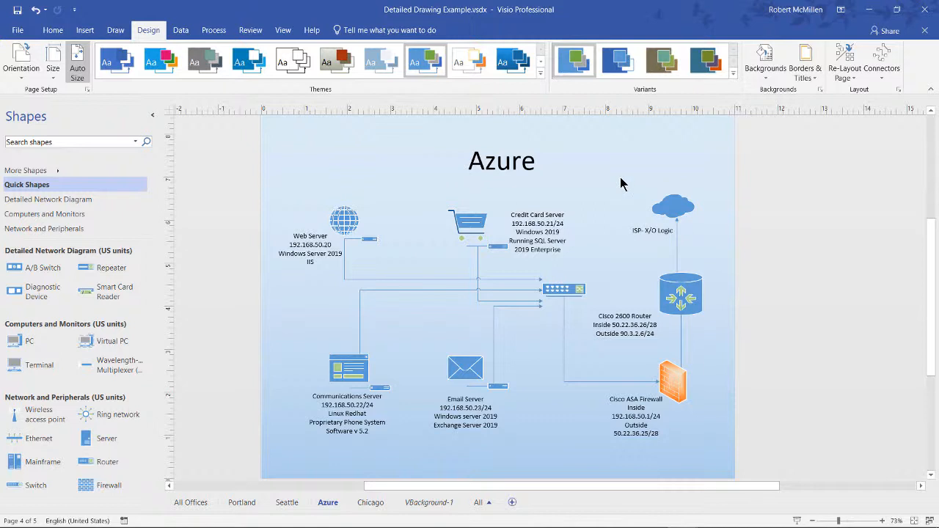
mouse_move(422, 87)
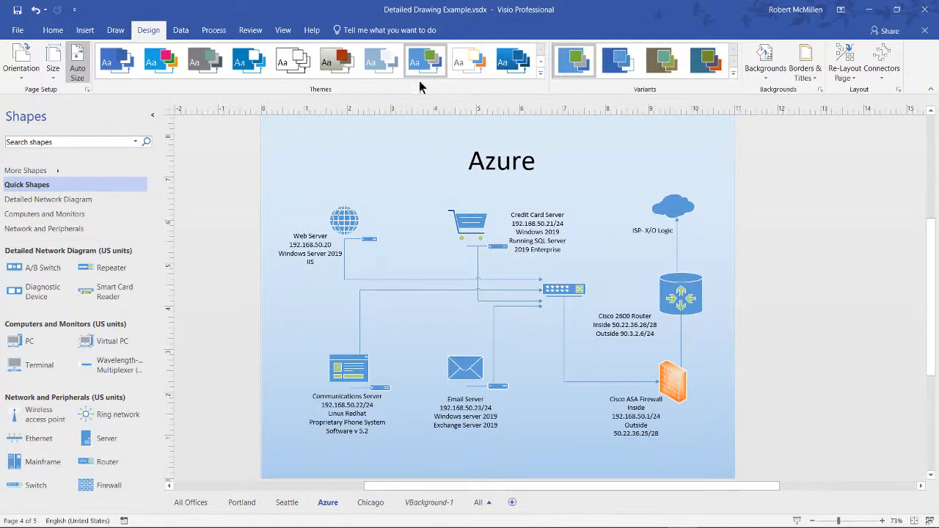
- Apply the olive-and-orange theme, then the curved olive background design
click(337, 61)
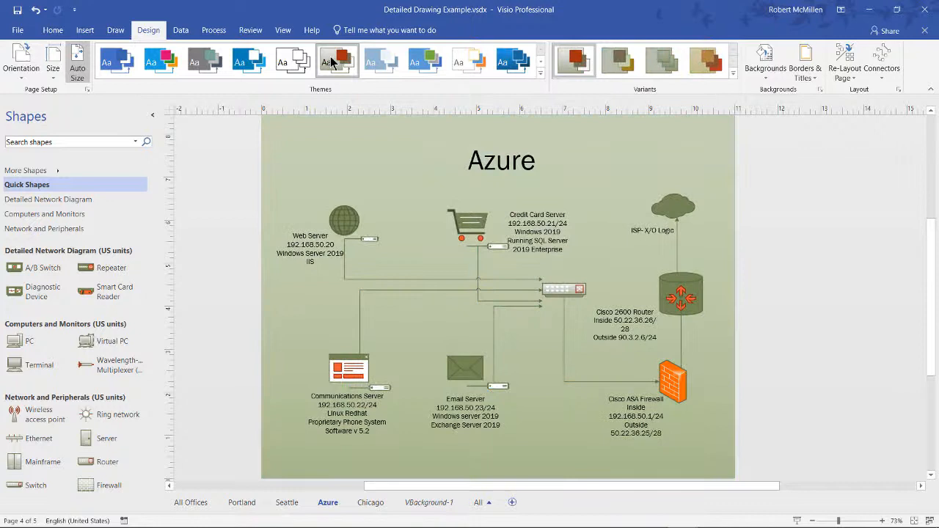
click(765, 62)
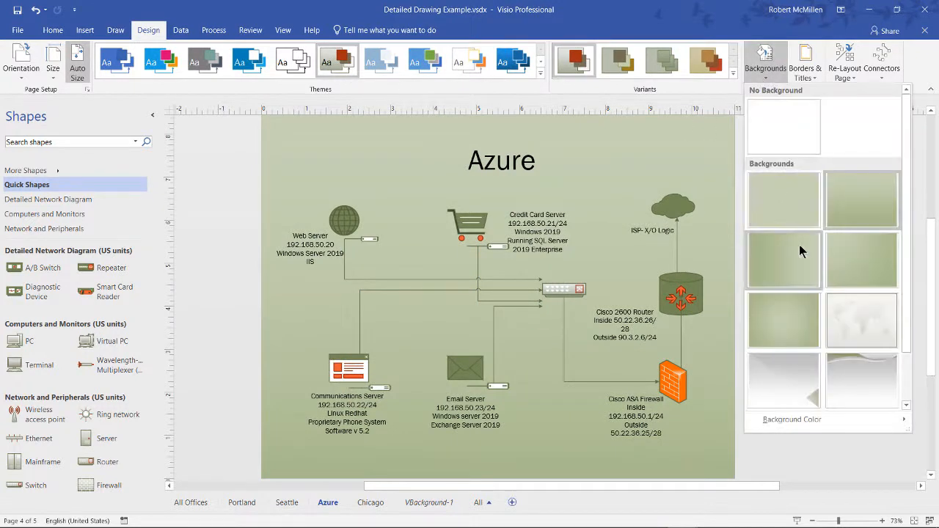
scroll(down, 3)
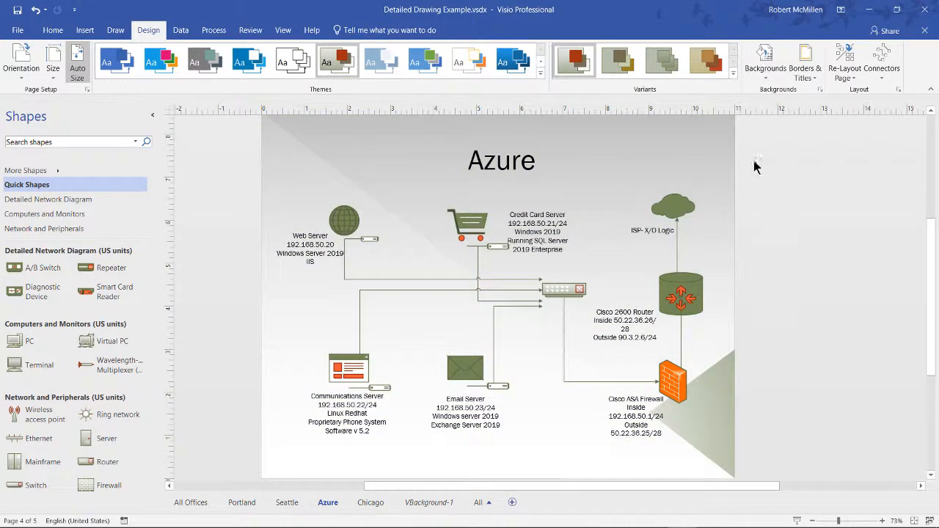
click(764, 62)
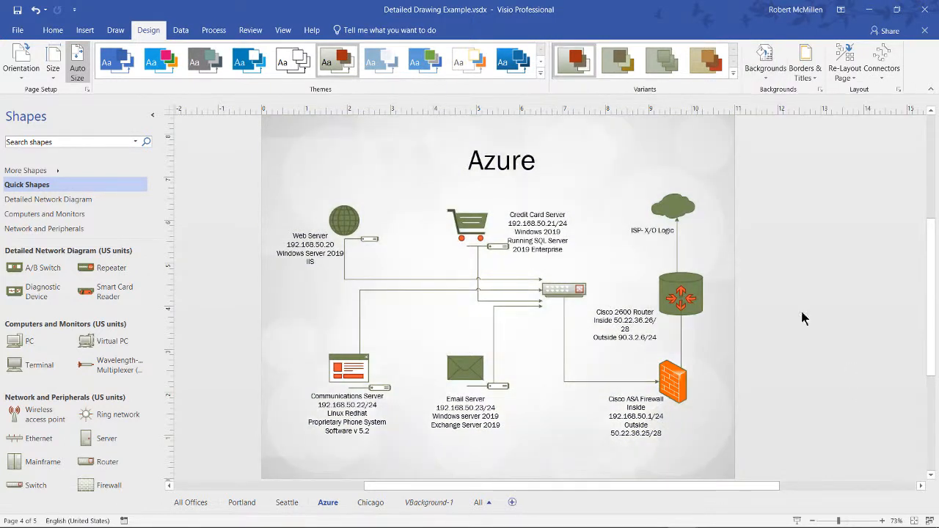
click(764, 62)
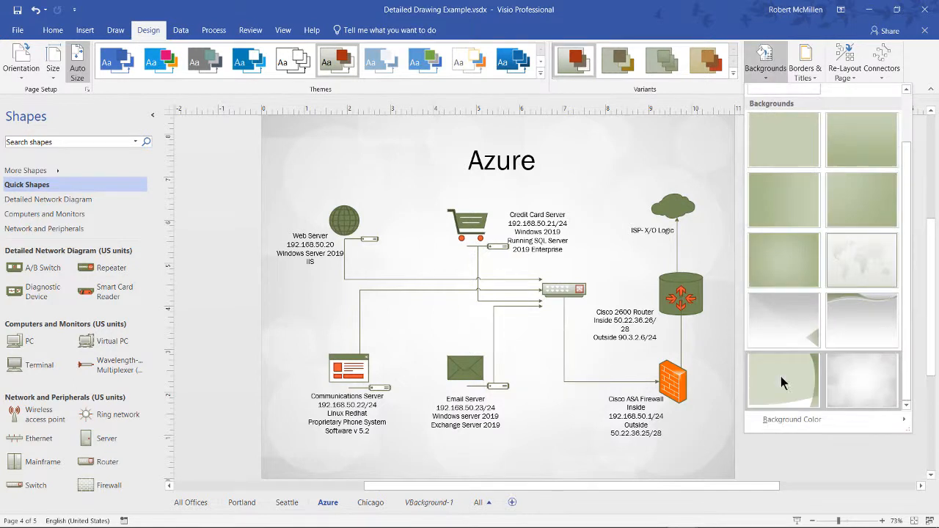
click(783, 379)
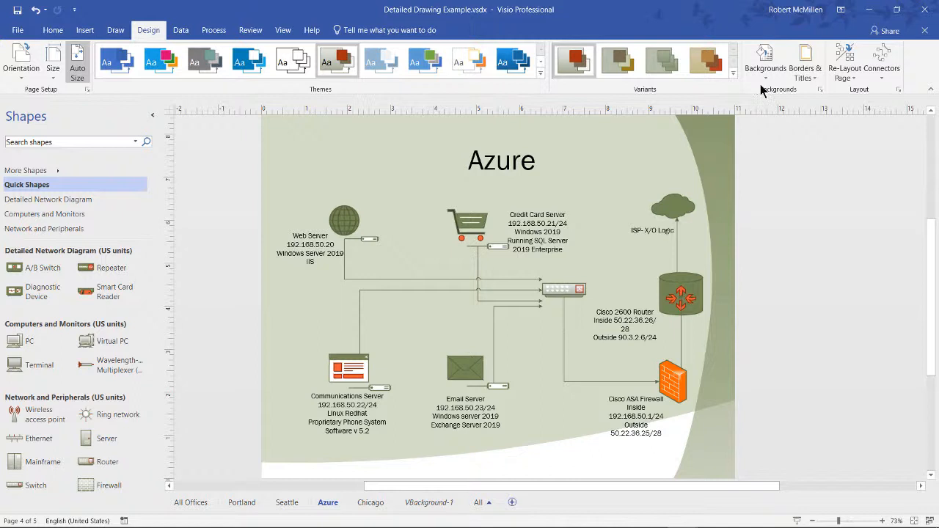
- Set the page background colour to blue from Standard Colors, briefly trying yellow first
click(764, 62)
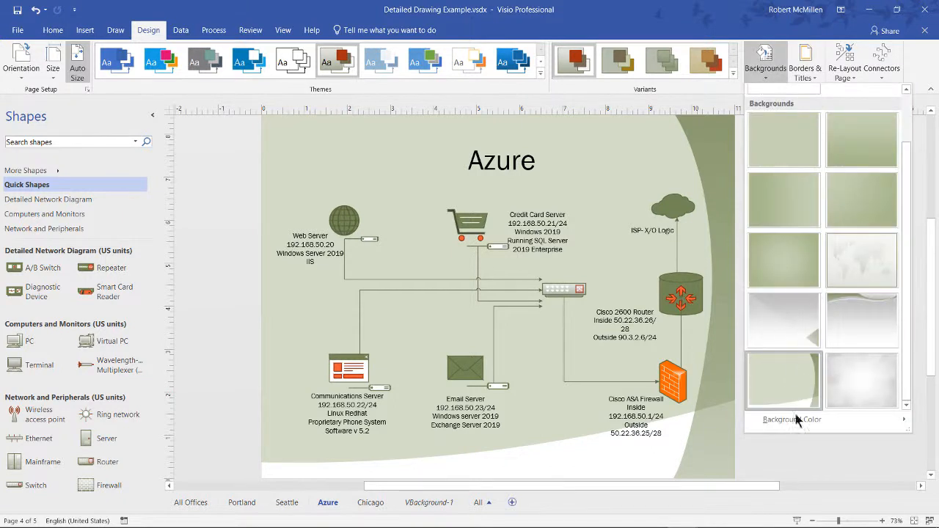
click(792, 419)
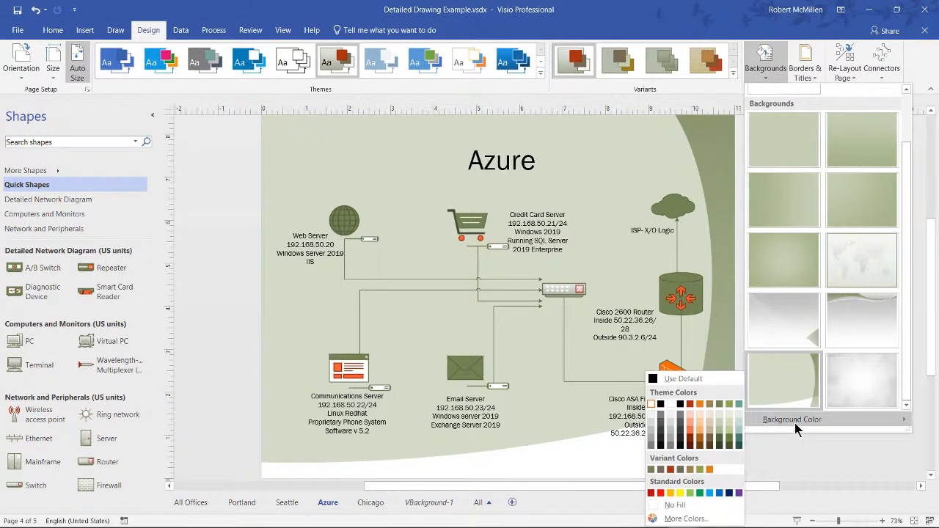
mouse_move(739, 449)
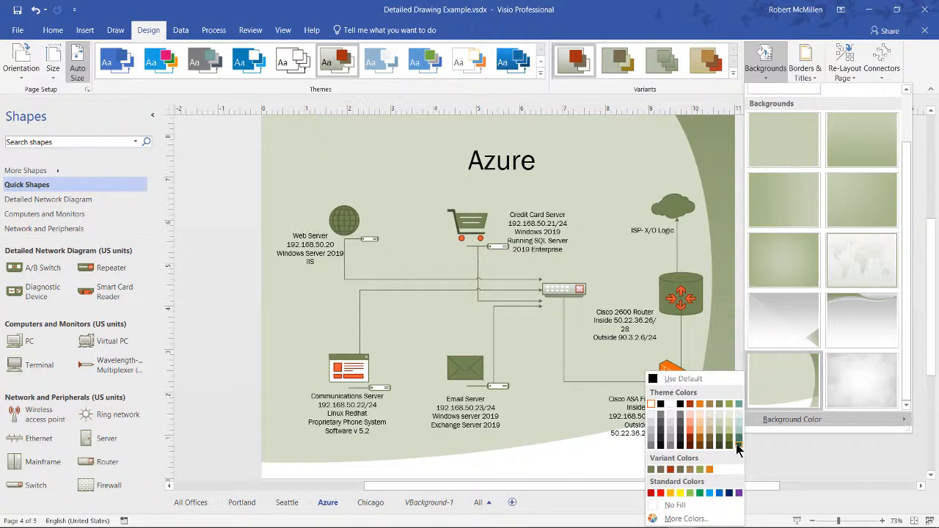
mouse_move(698, 454)
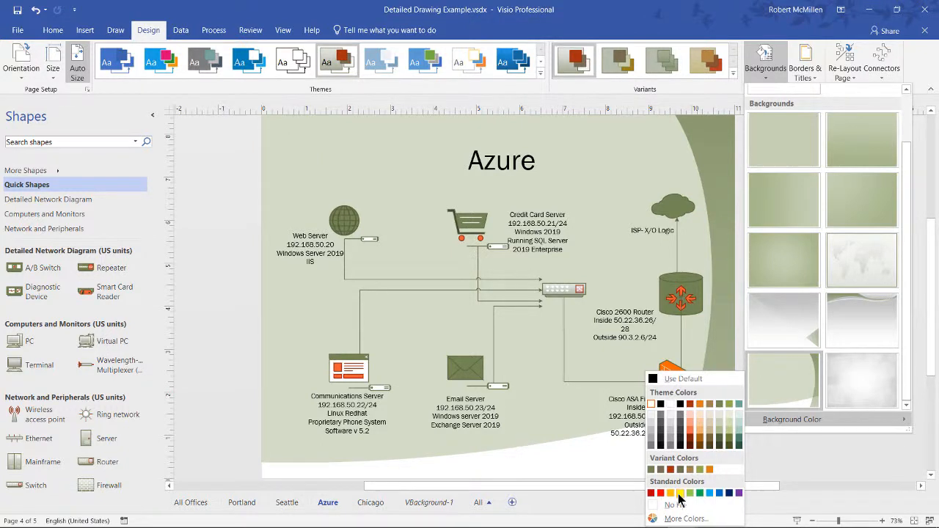
click(680, 493)
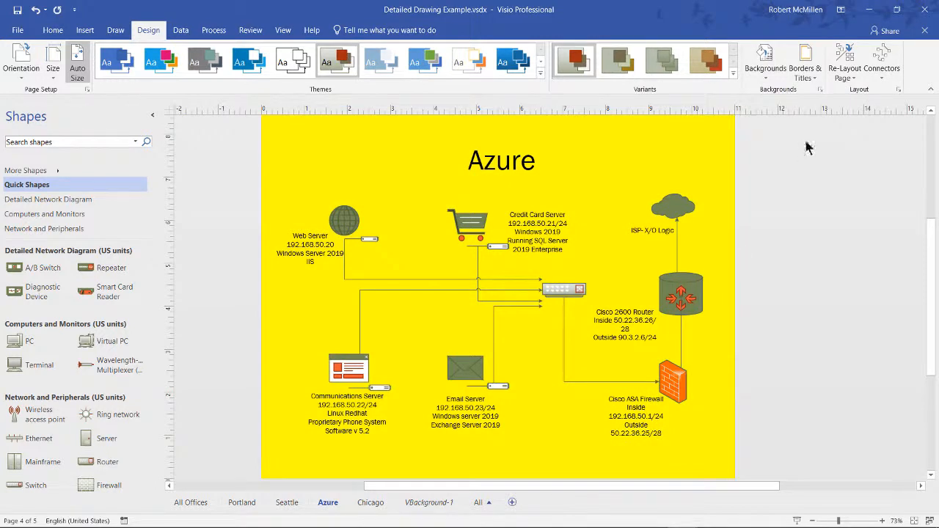
click(764, 61)
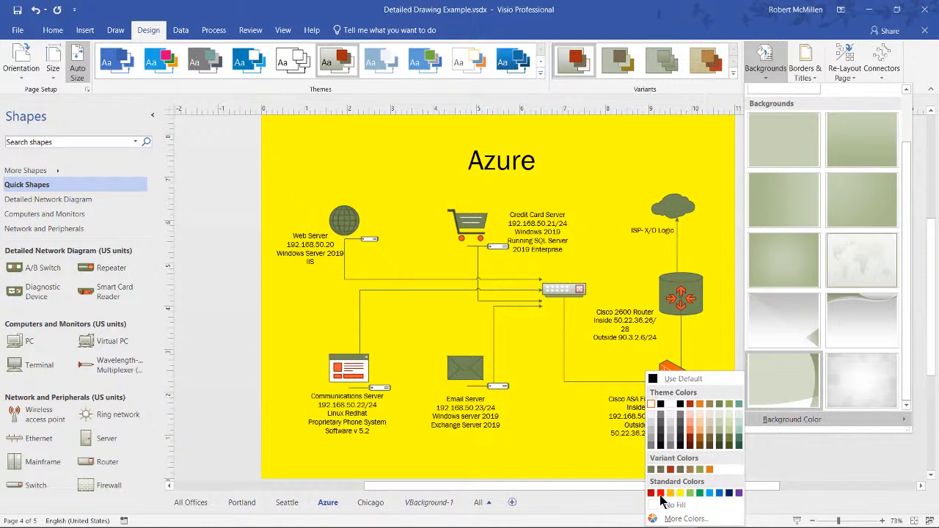
click(650, 493)
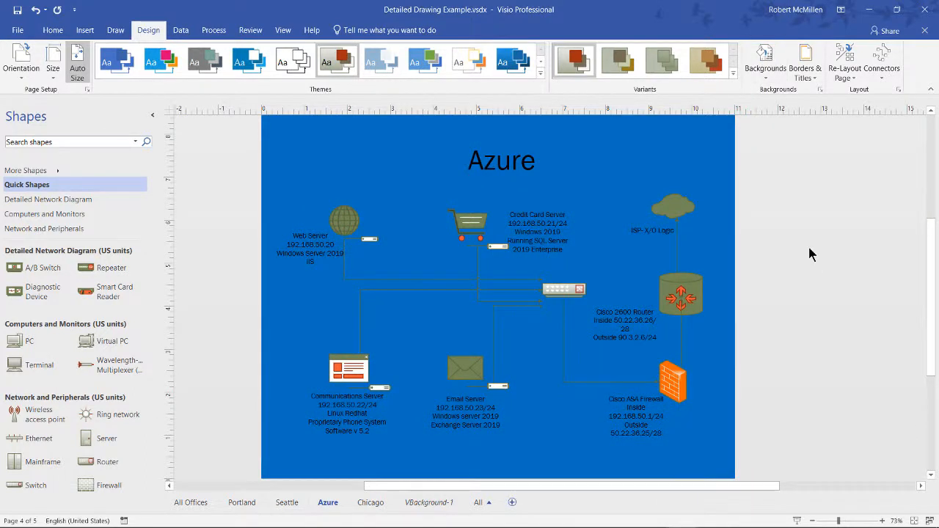
mouse_move(788, 146)
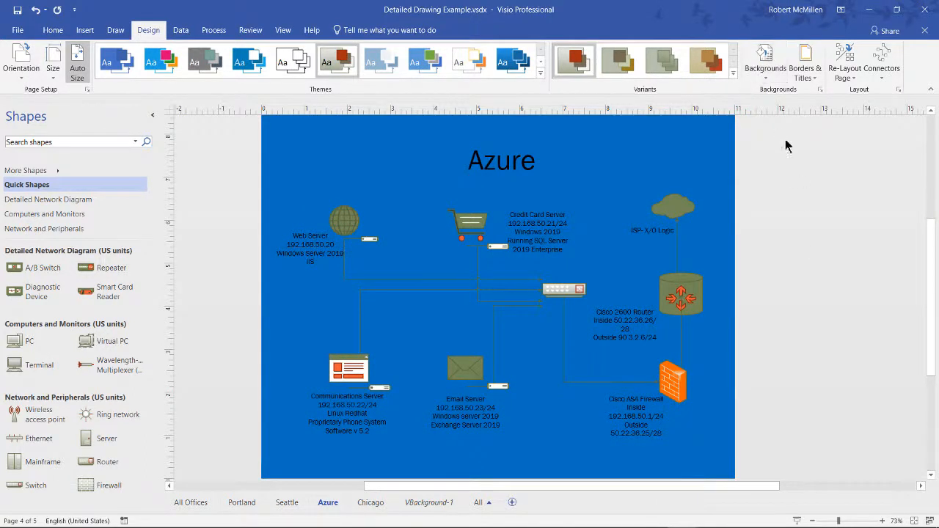